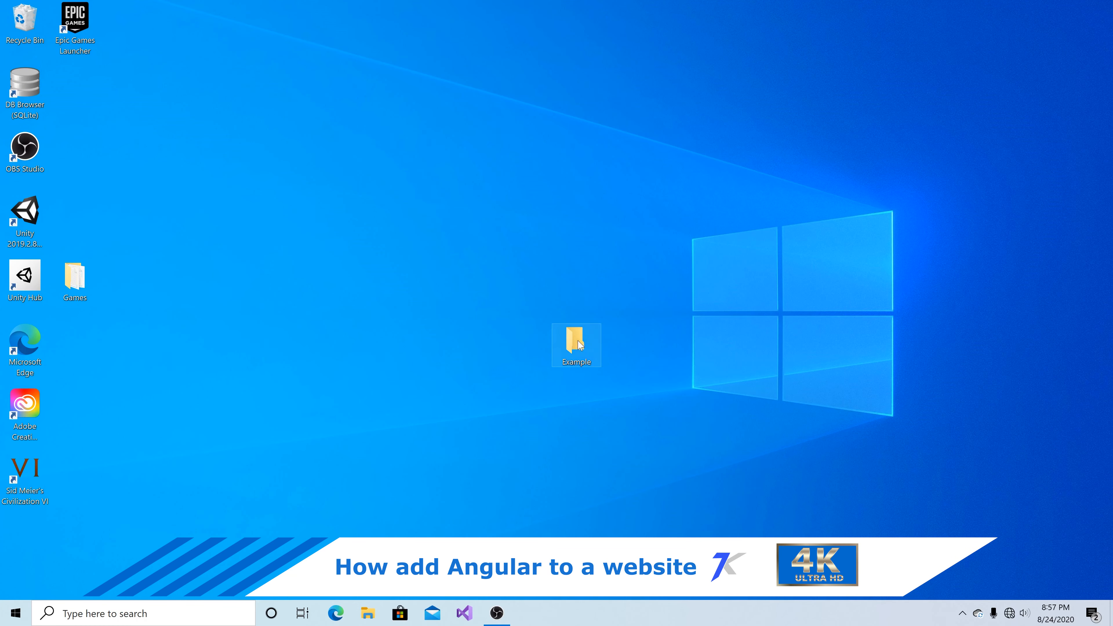
Open the desktop Example folder and launch a command prompt in it via the address bar.
double_click(575, 339)
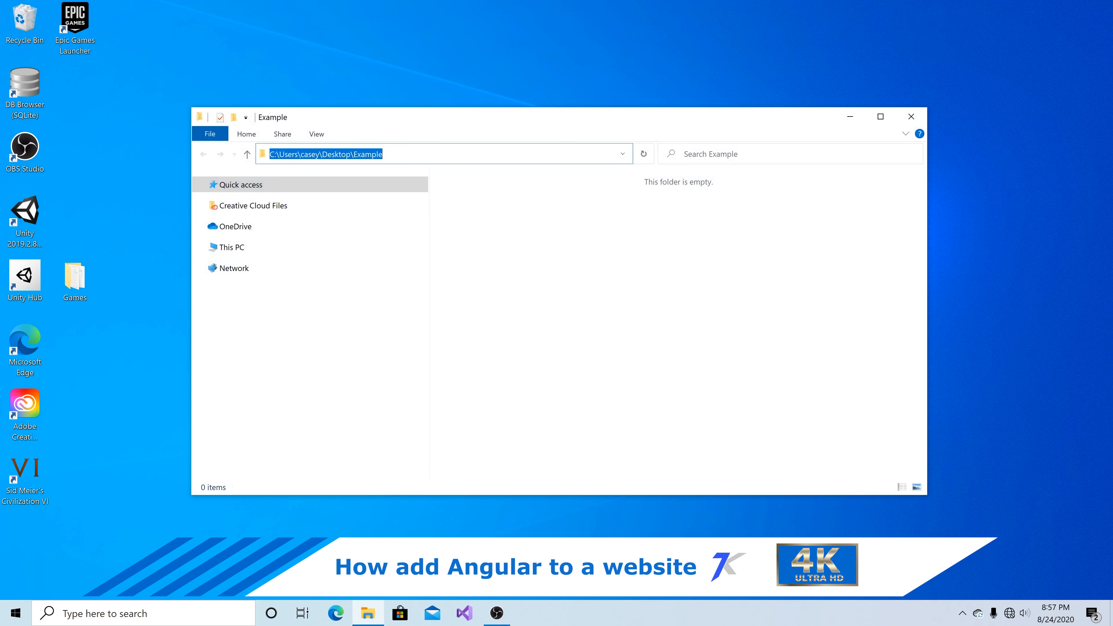
type("cmd")
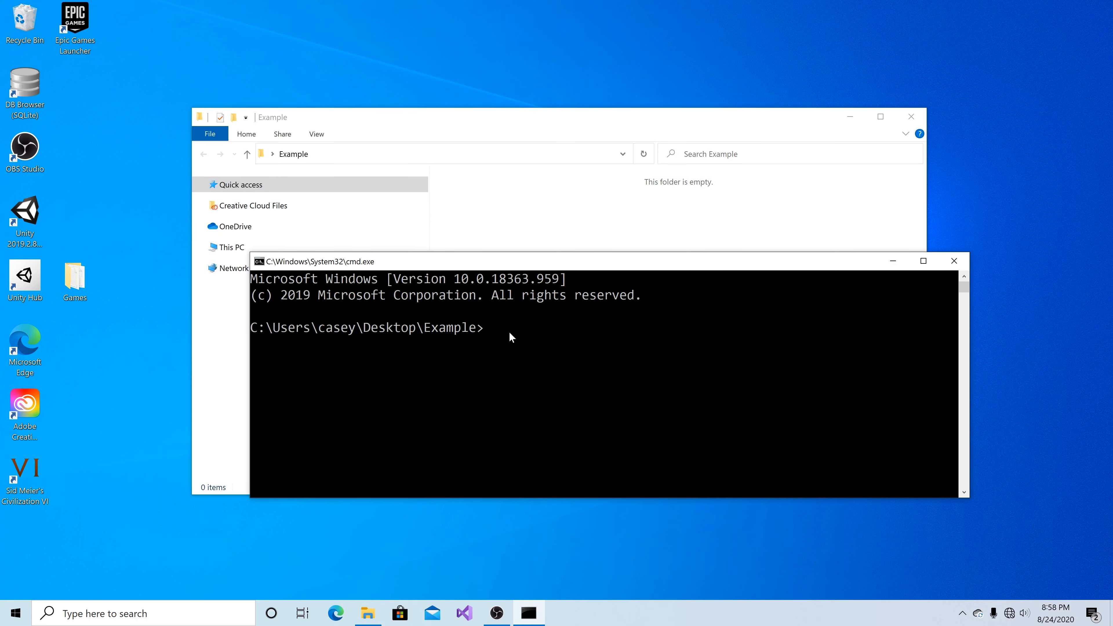
Run 'ng new ExampleApp' to scaffold the Angular project with its packages.
type("ng")
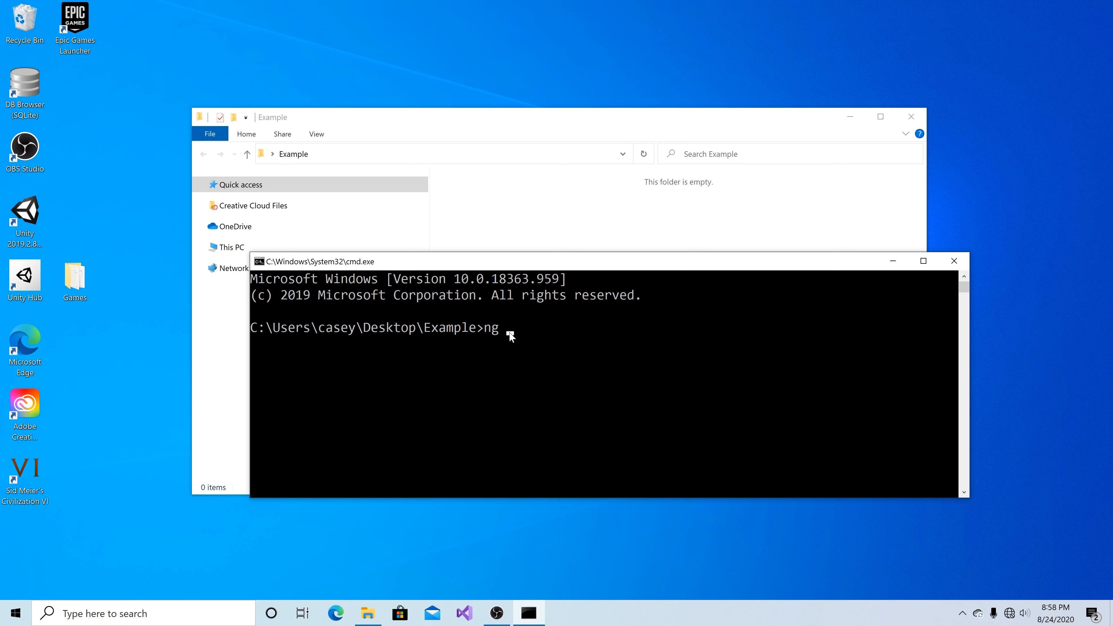
type("new")
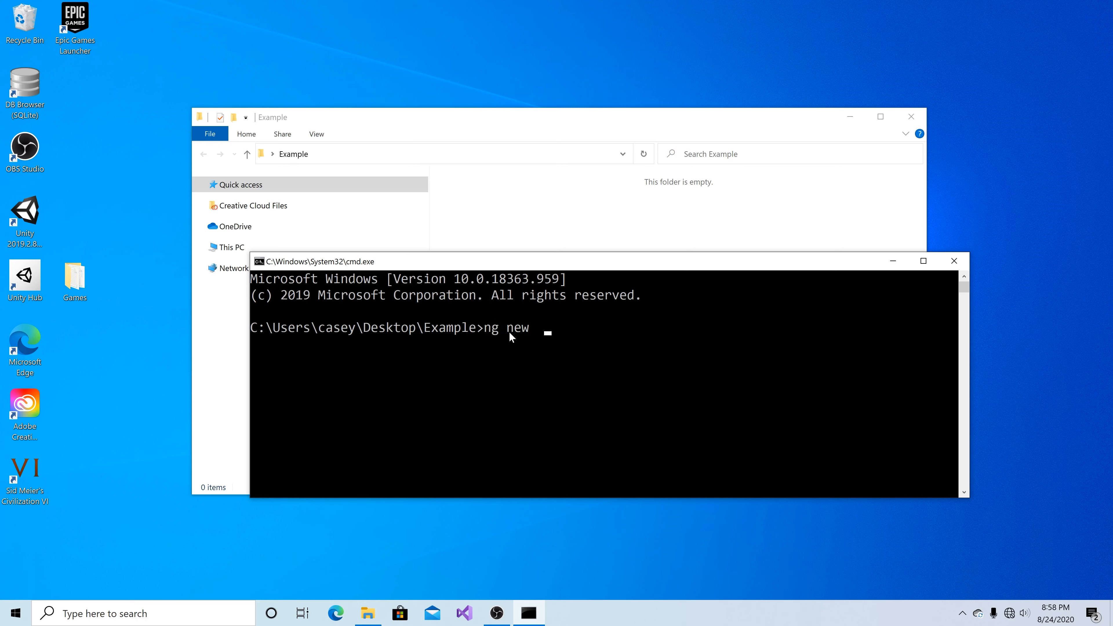
type("Example")
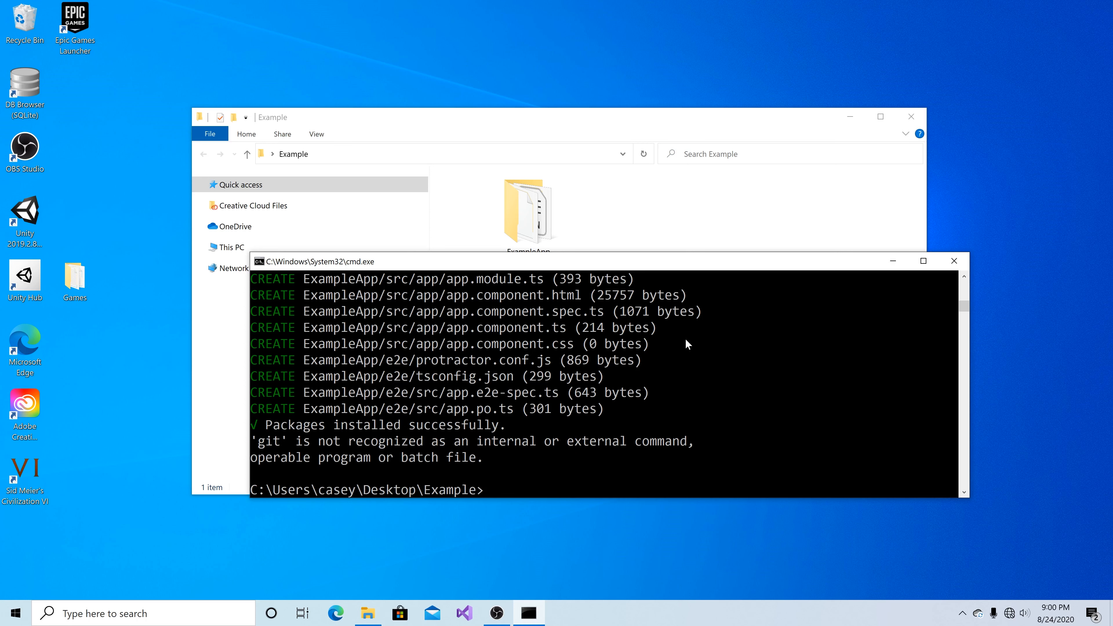
Change directory into the ExampleApp project folder.
type("cd")
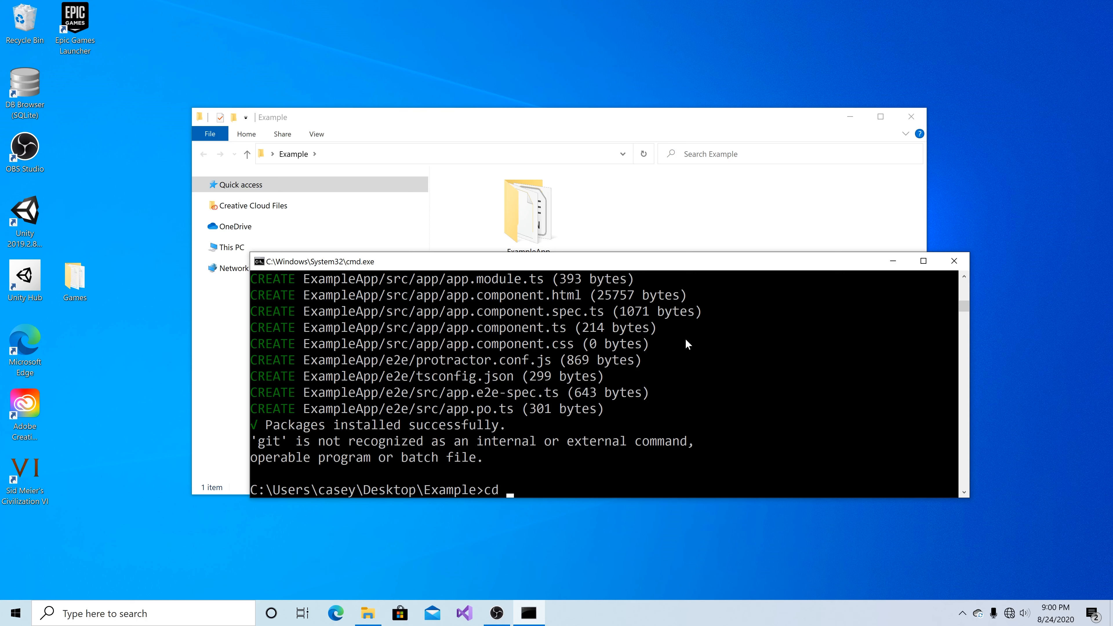
type("Example")
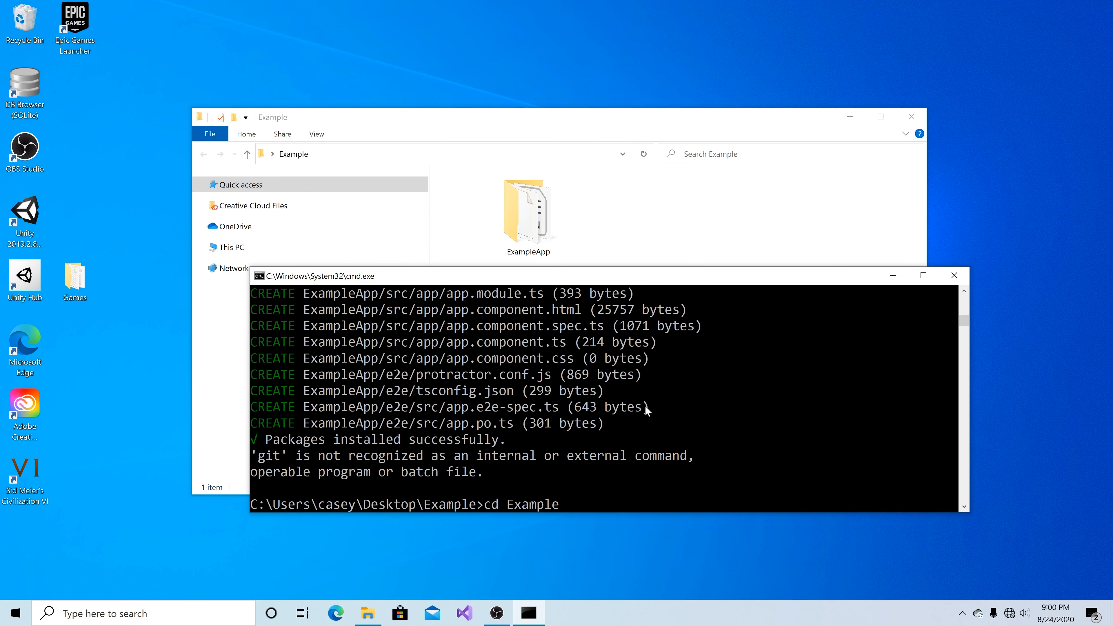
key("Return")
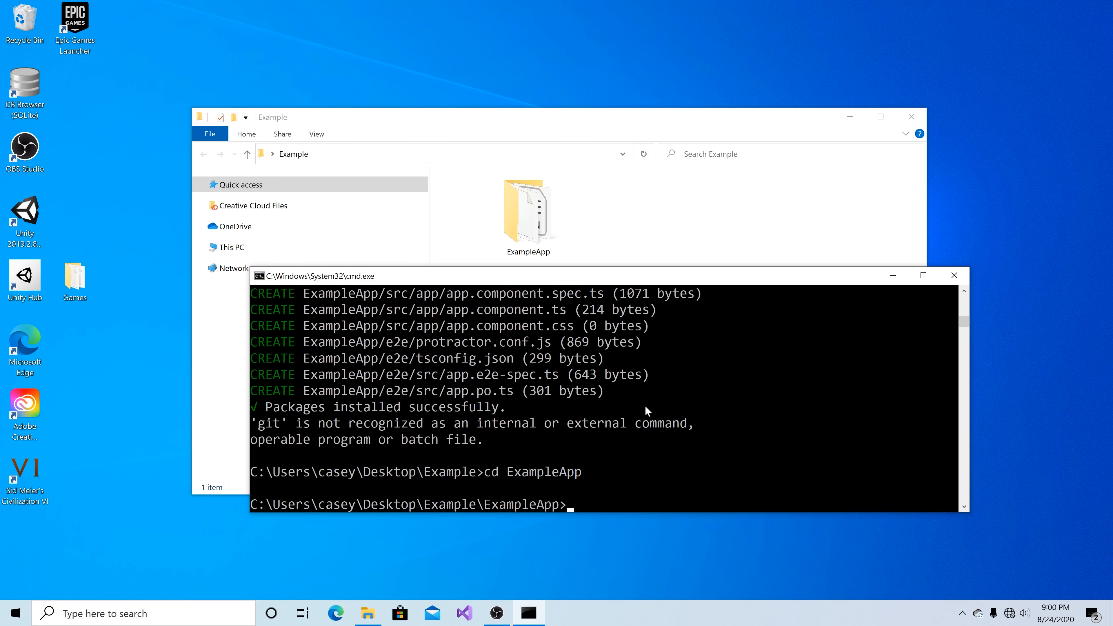
Run 'ng build --prod' to generate the production bundles.
type("ng")
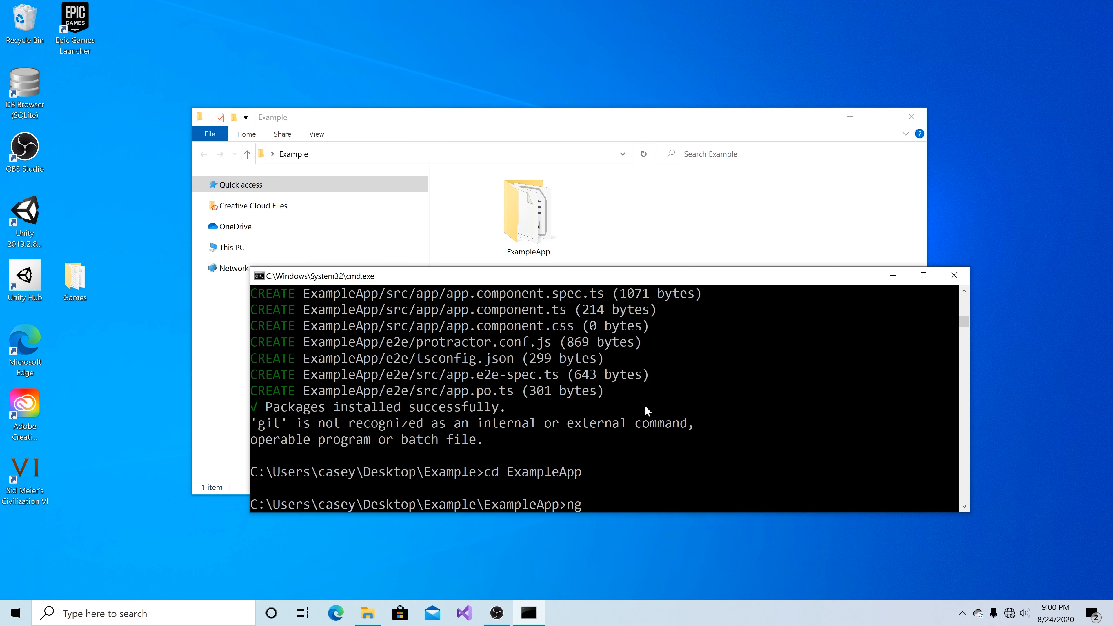
type("build")
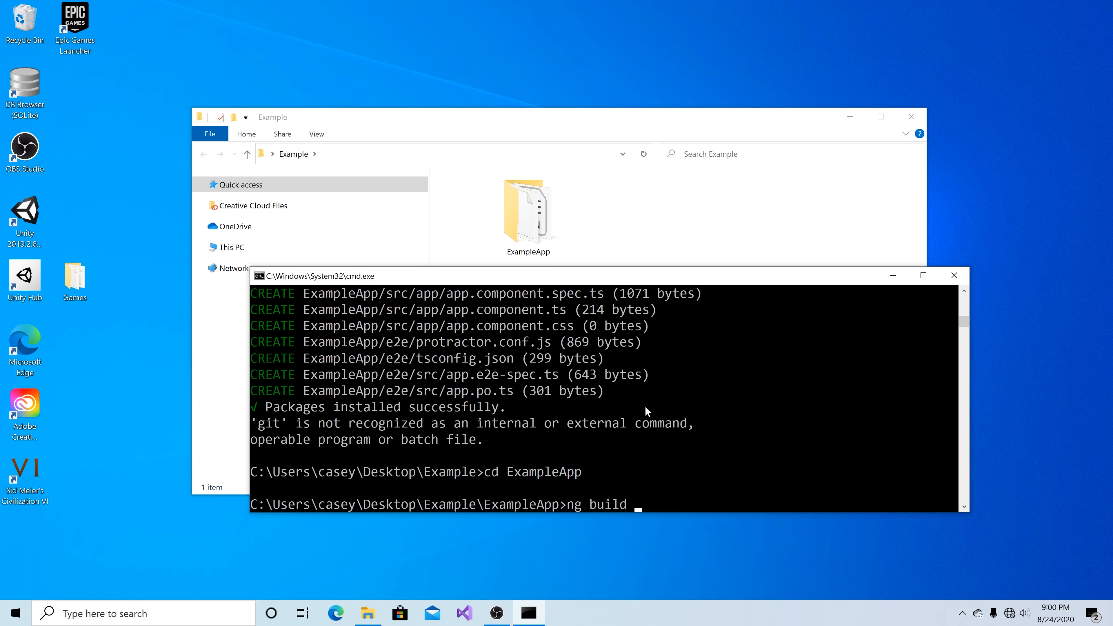
type("--pro")
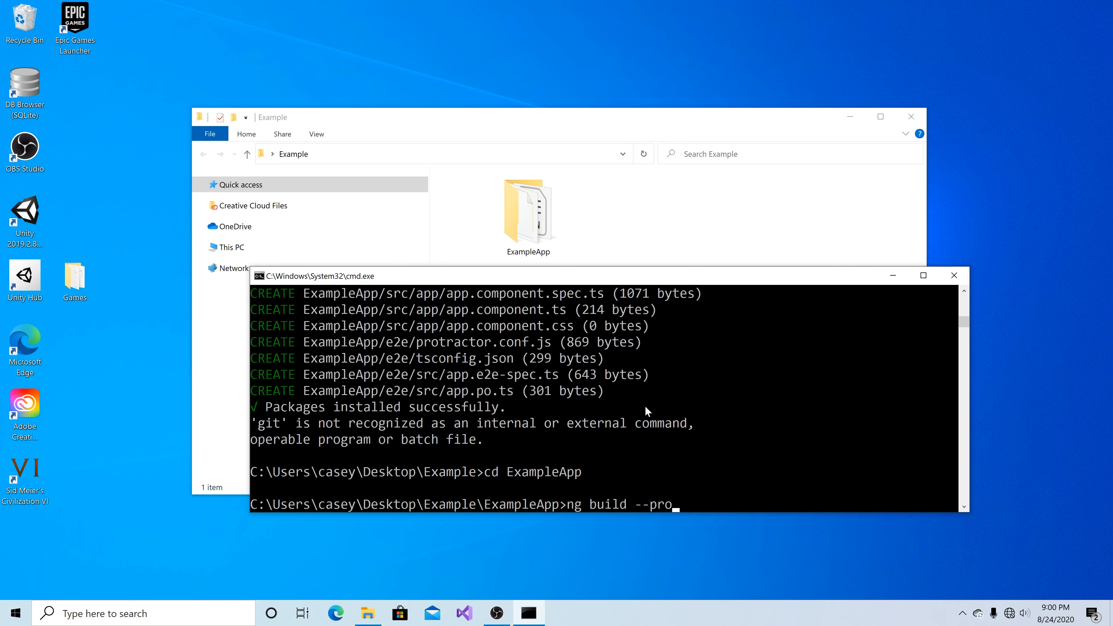
key("Return")
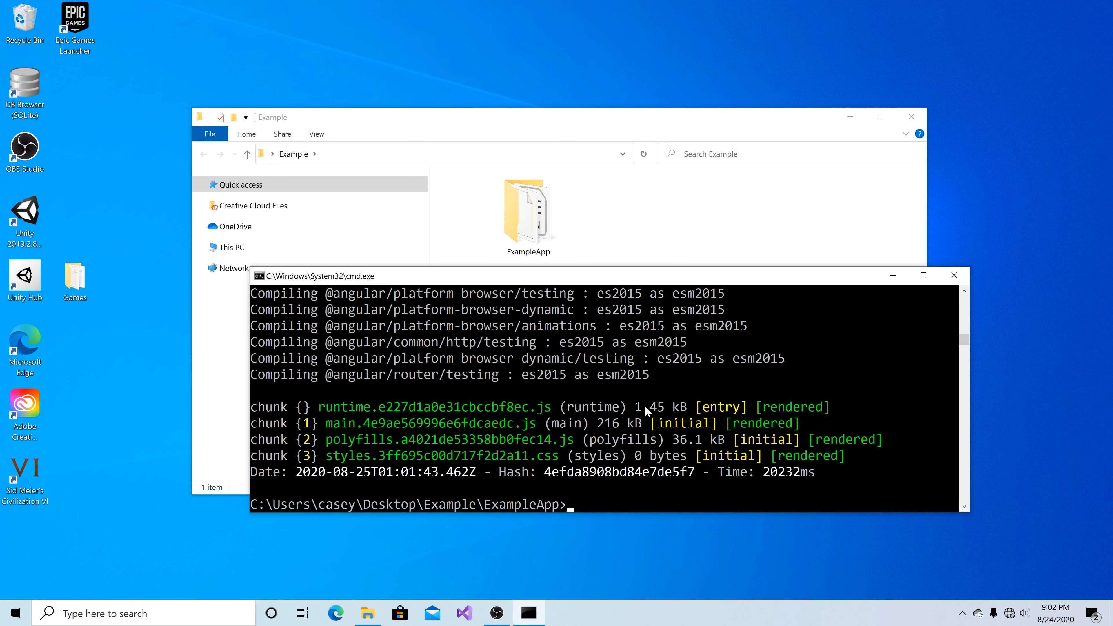
Browse into ExampleApp\dist\ExampleApp to view index.html and the hashed bundle files.
left_click(954, 274)
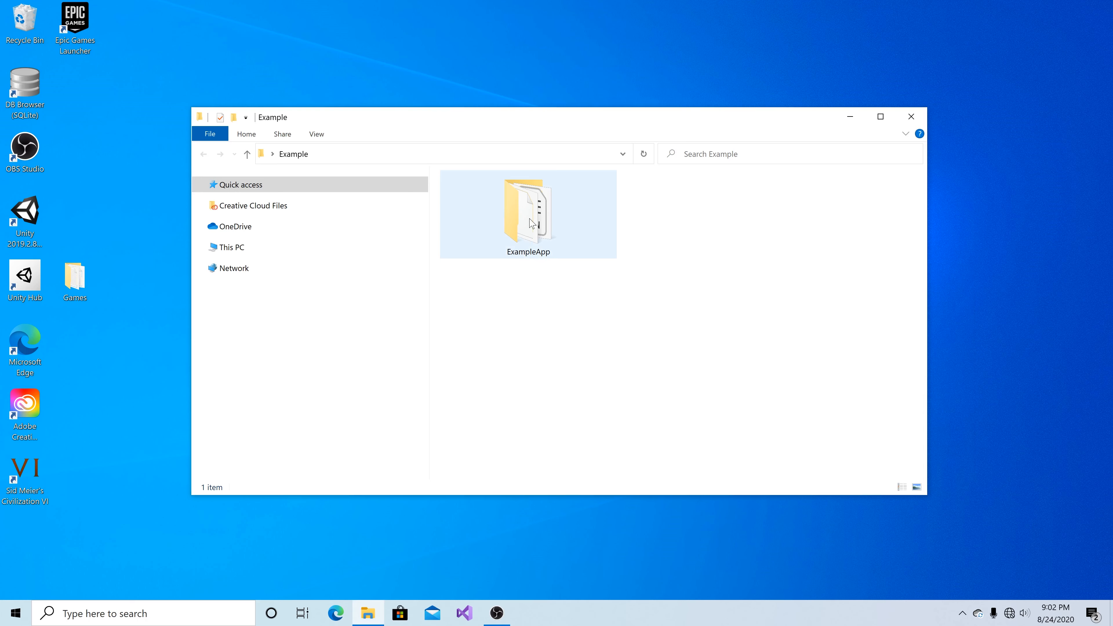
double_click(528, 206)
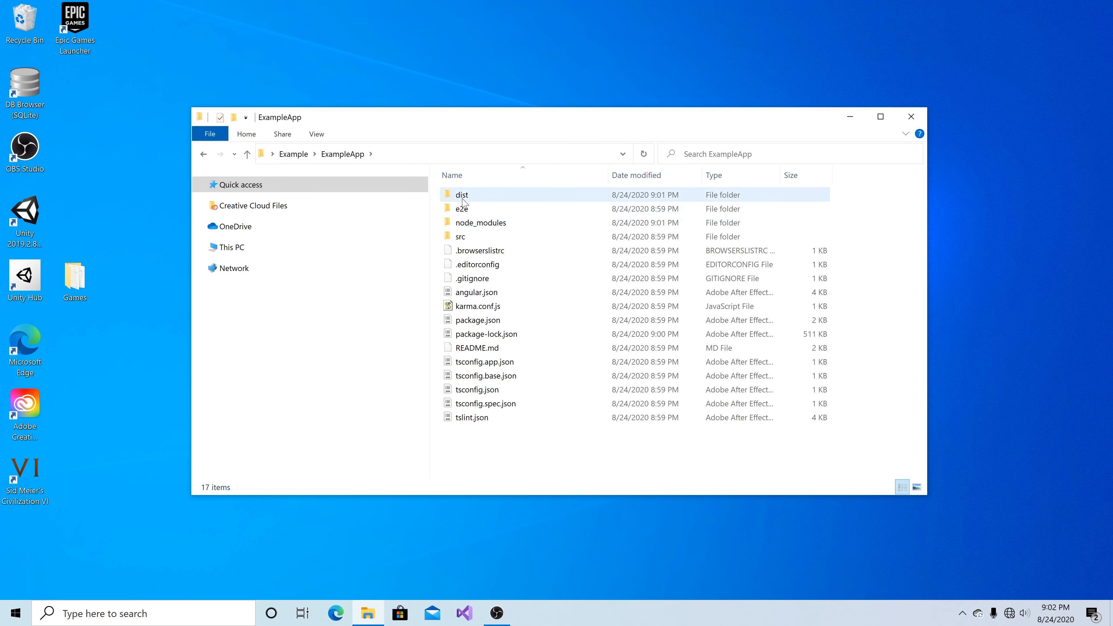
double_click(462, 194)
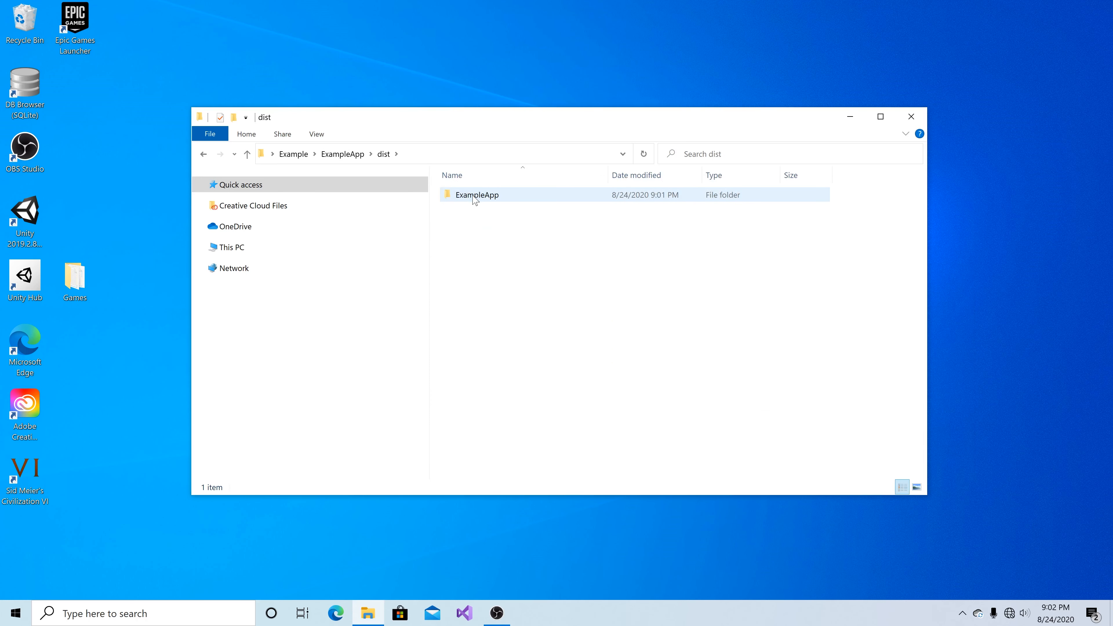
double_click(476, 195)
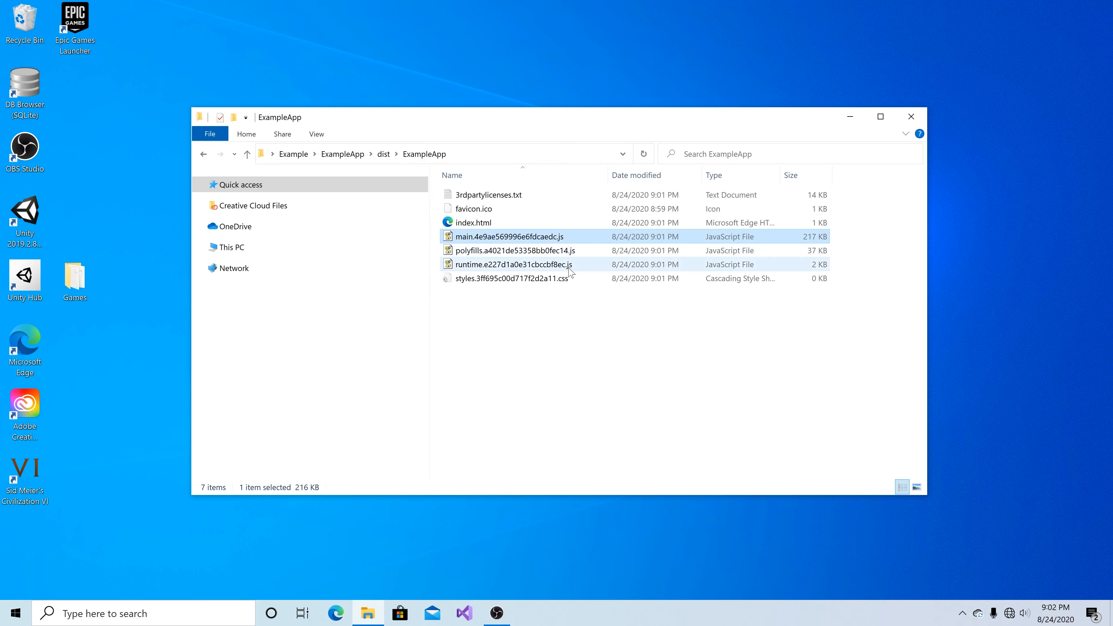
mouse_move(563, 238)
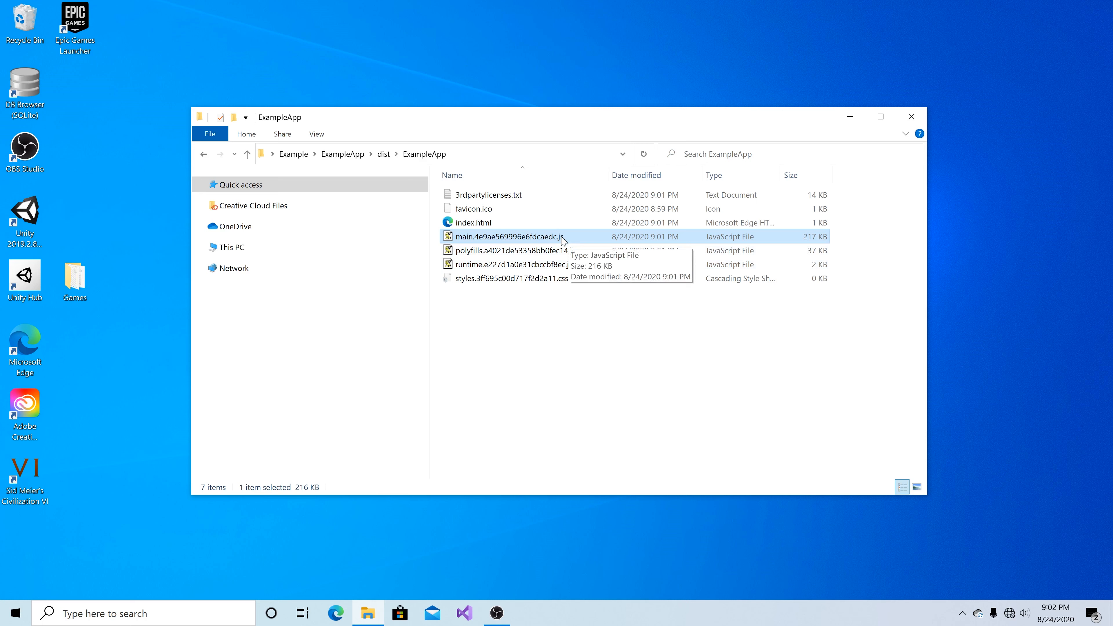
mouse_move(568, 275)
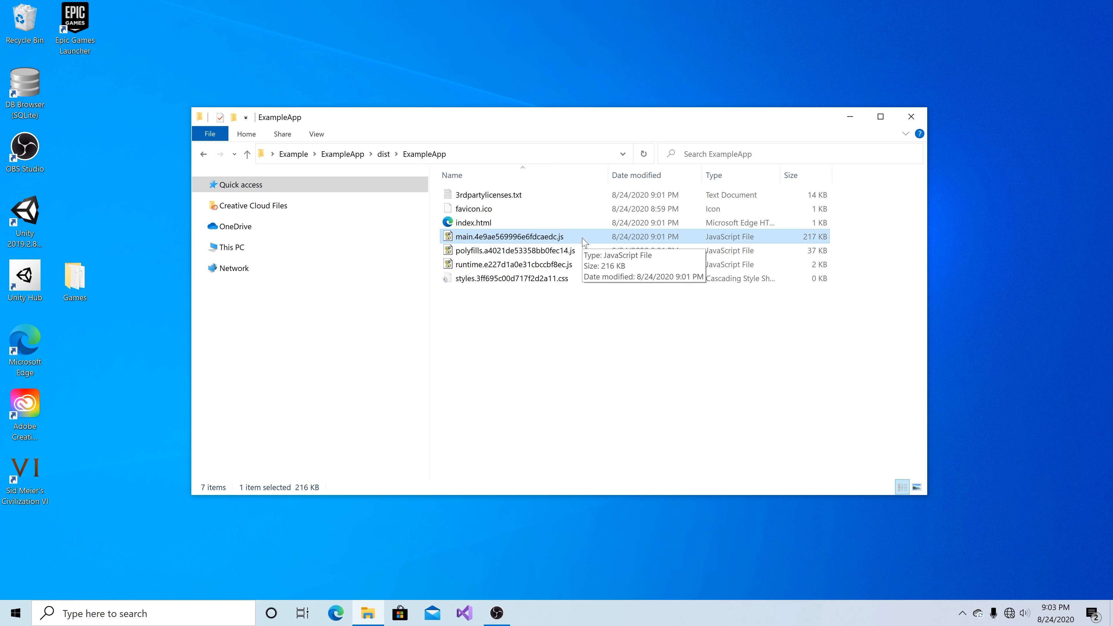
mouse_move(584, 243)
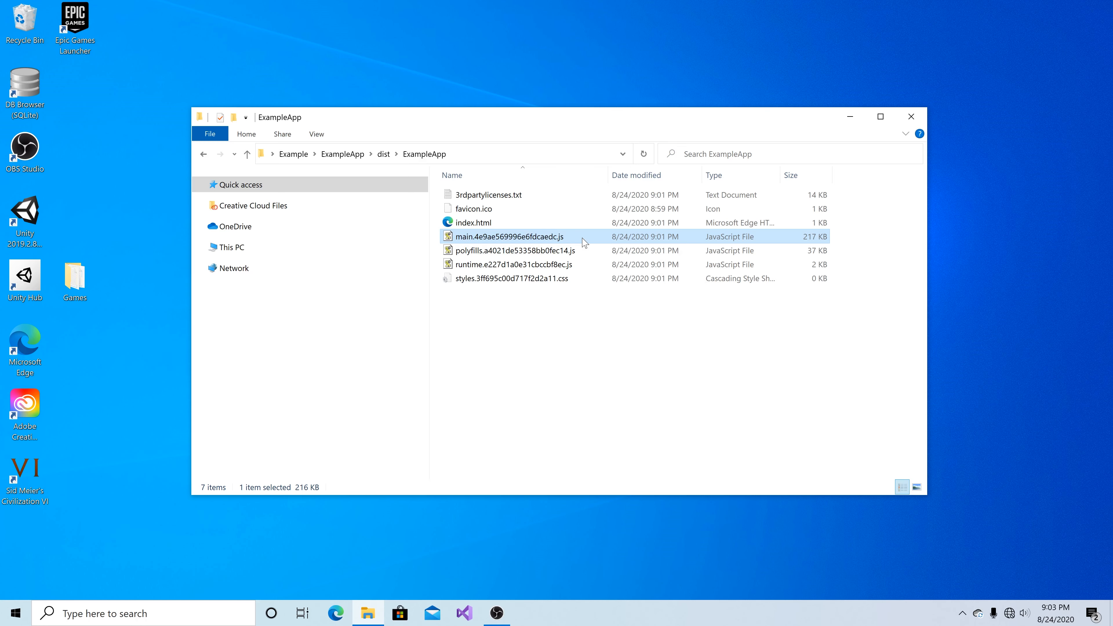
left_click(564, 355)
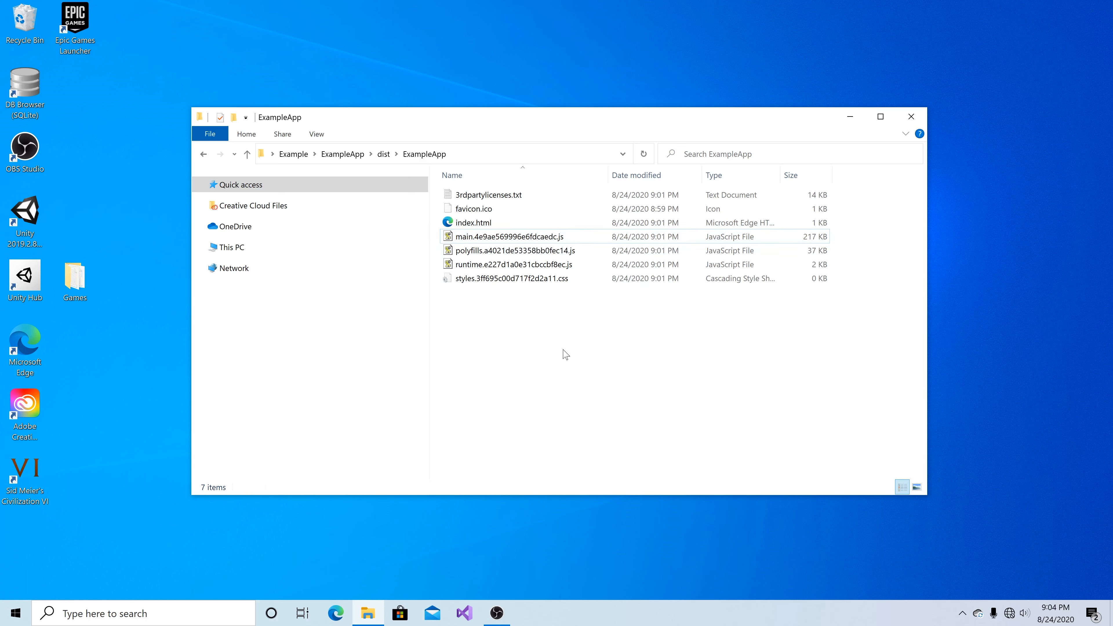
Choose the ASP.NET Web Application (.NET Framework) template from the Web project filter.
left_click(464, 612)
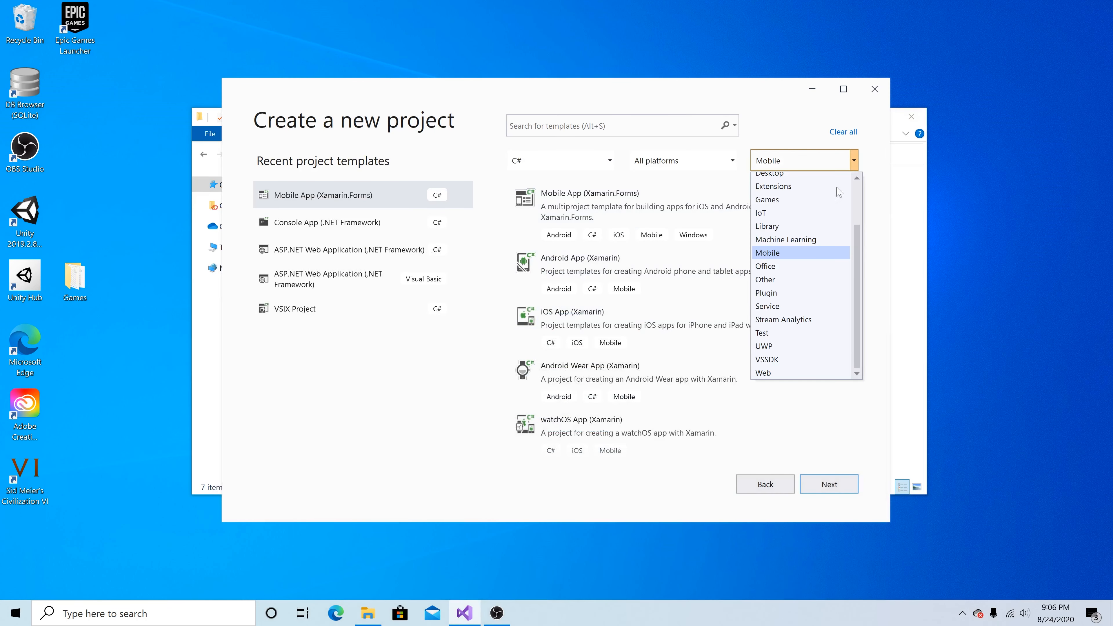
left_click(766, 252)
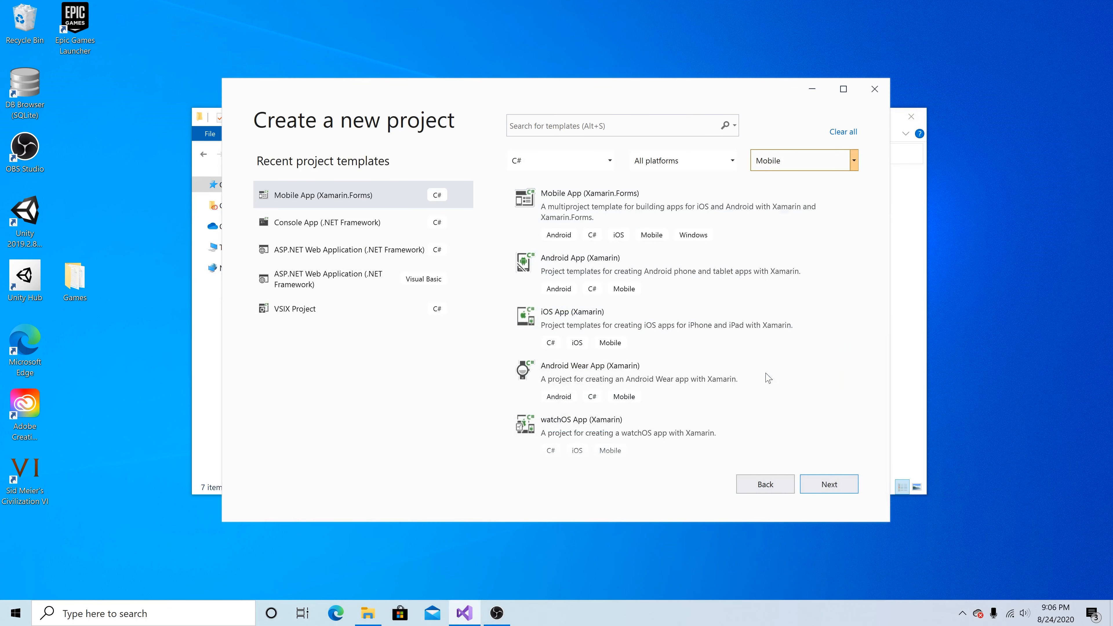
left_click(803, 160)
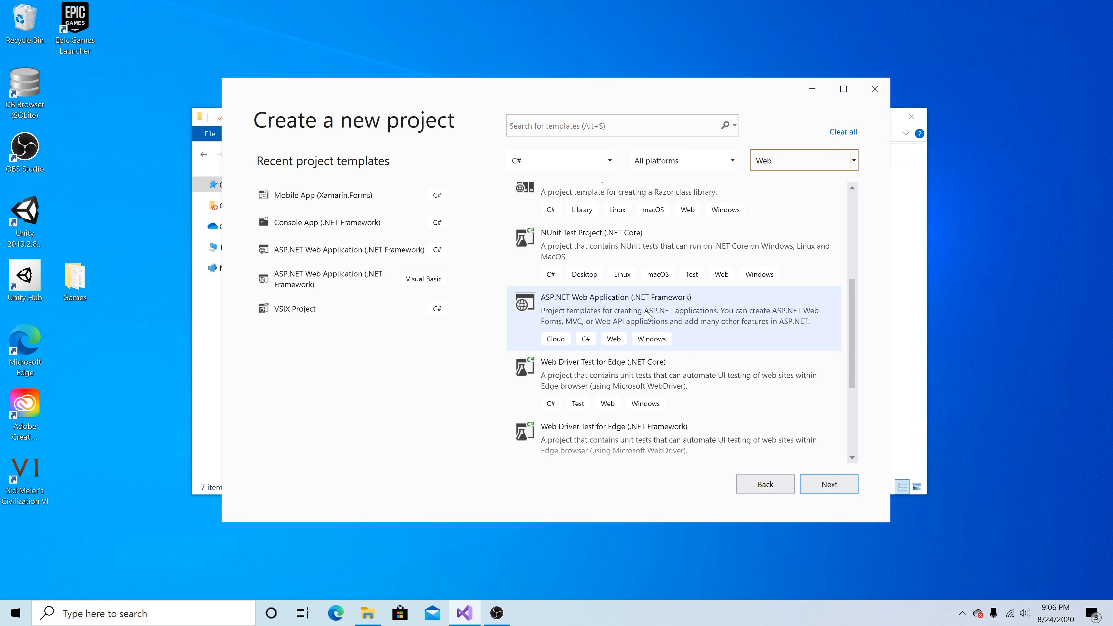
left_click(828, 483)
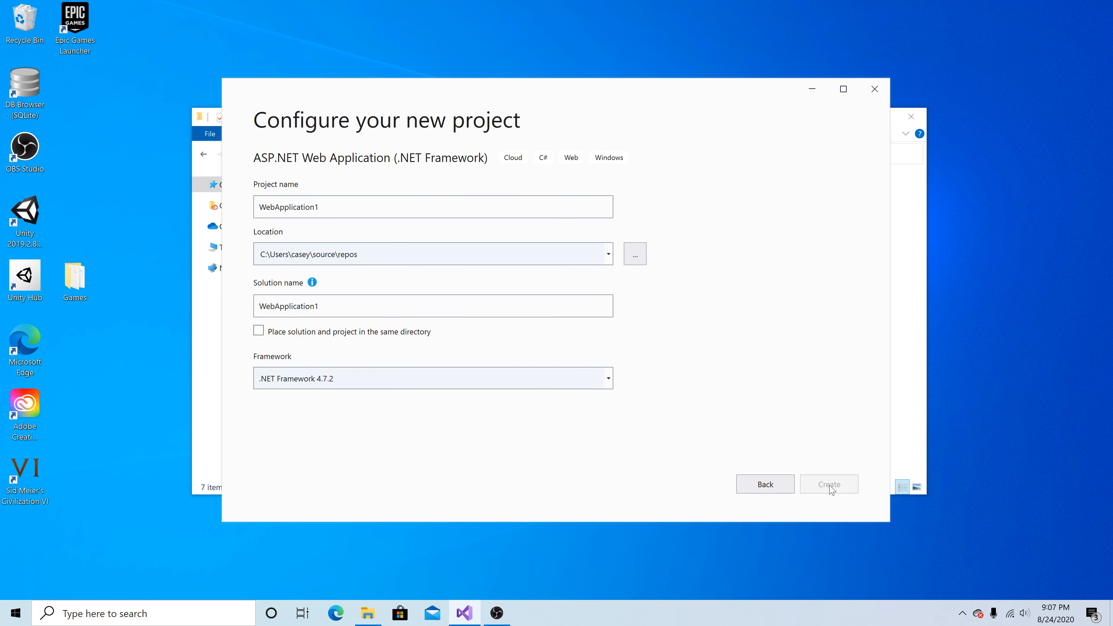
Create WebApplication1 with default name and location as a Web Forms application.
left_click(827, 483)
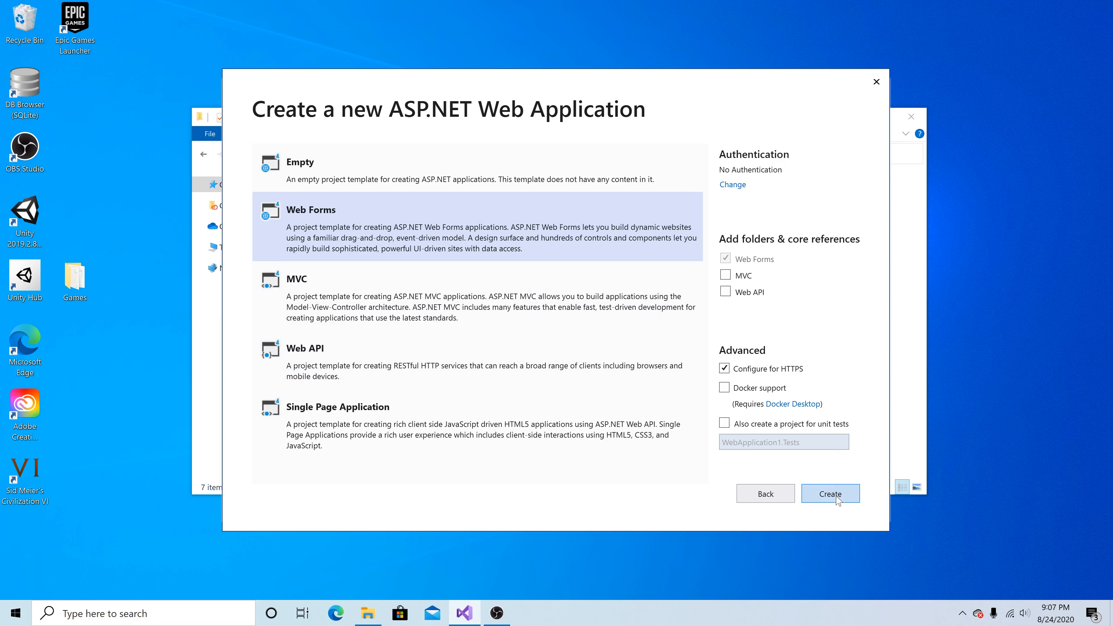
left_click(830, 493)
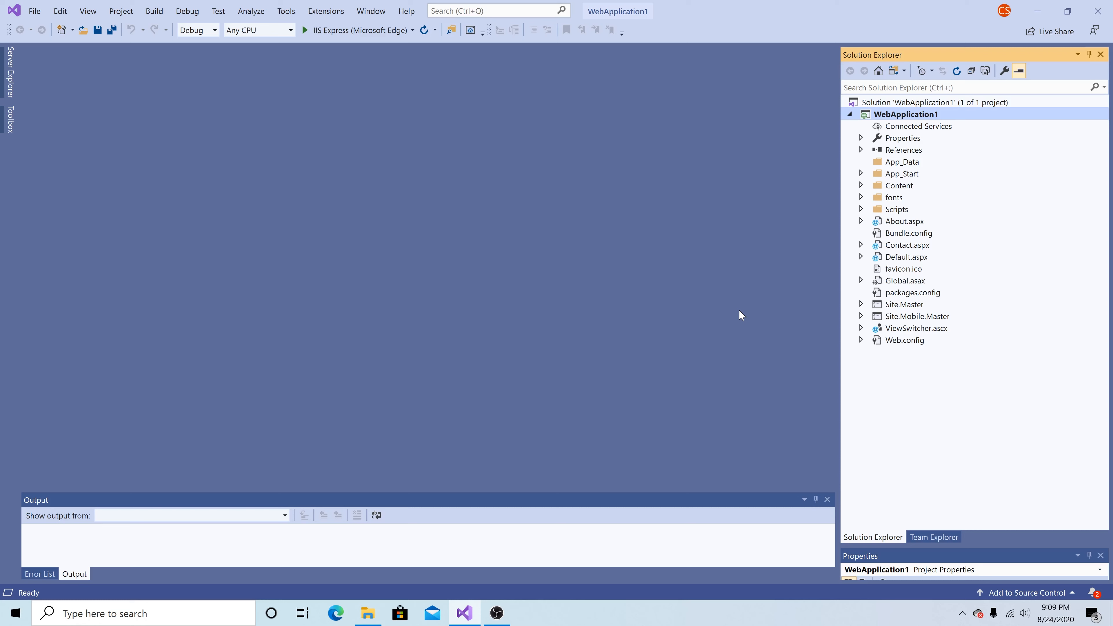
mouse_move(355, 30)
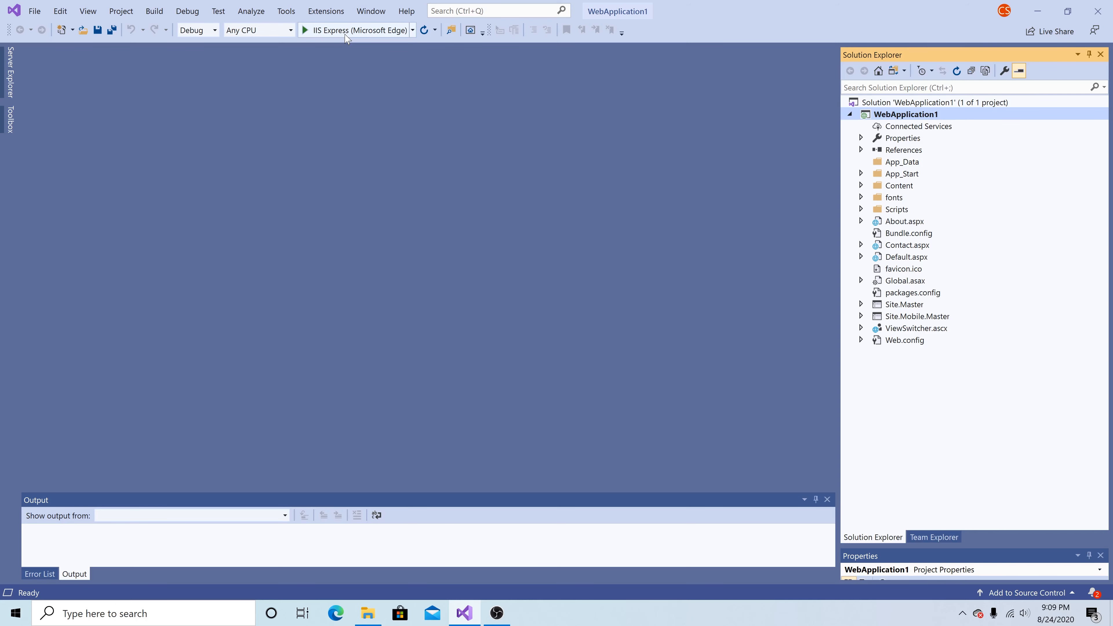
Run WebApplication1 with IIS Express so the default home page opens in Edge.
left_click(305, 30)
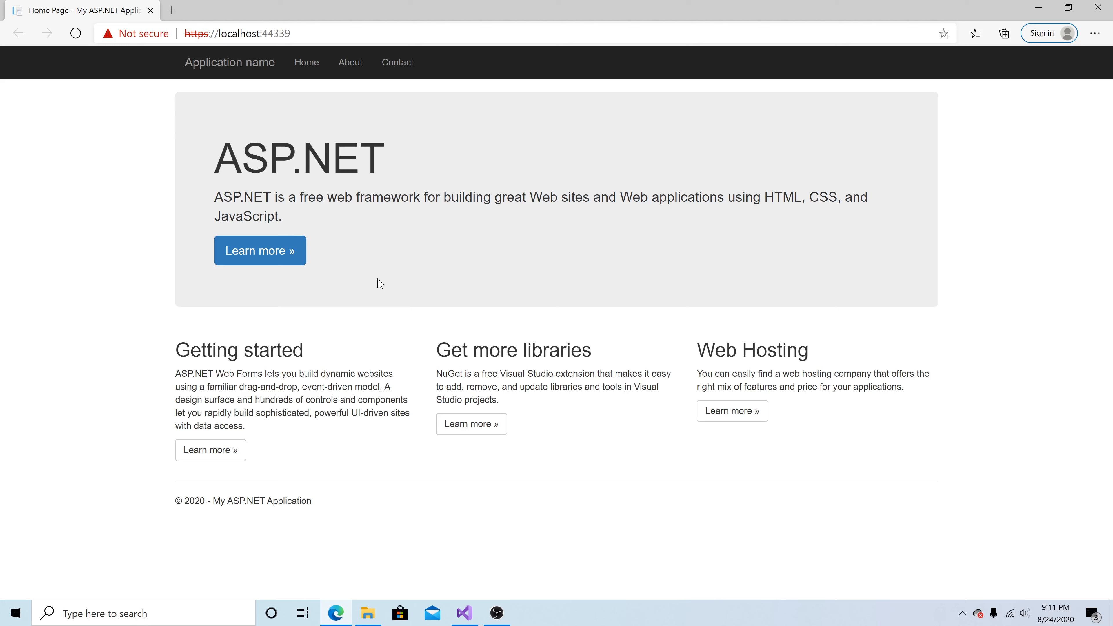
mouse_move(360, 262)
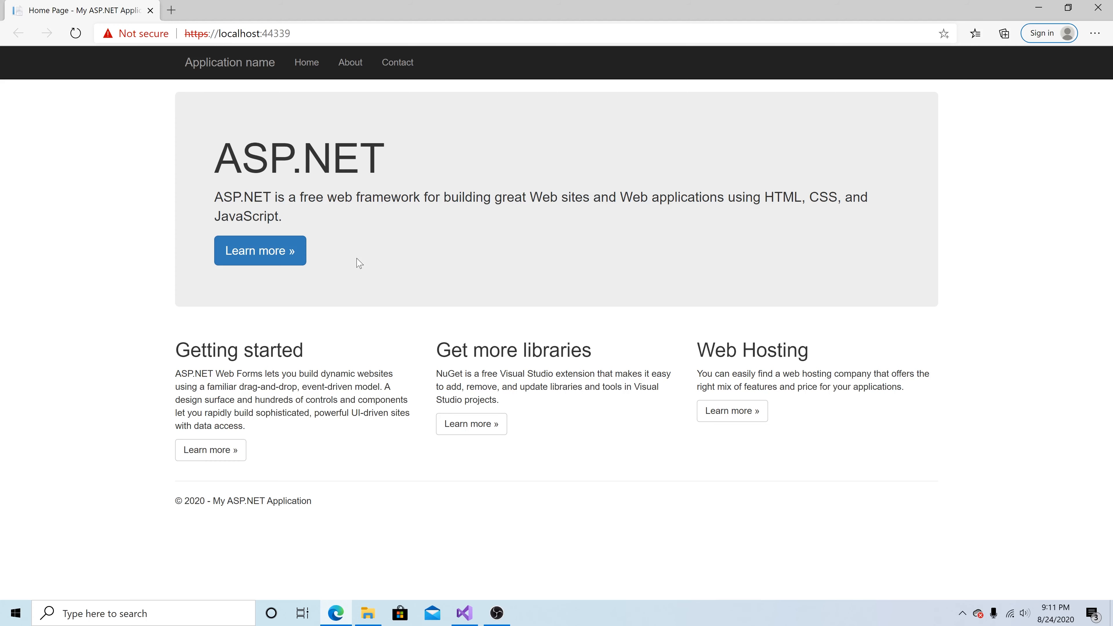
mouse_move(1103, 6)
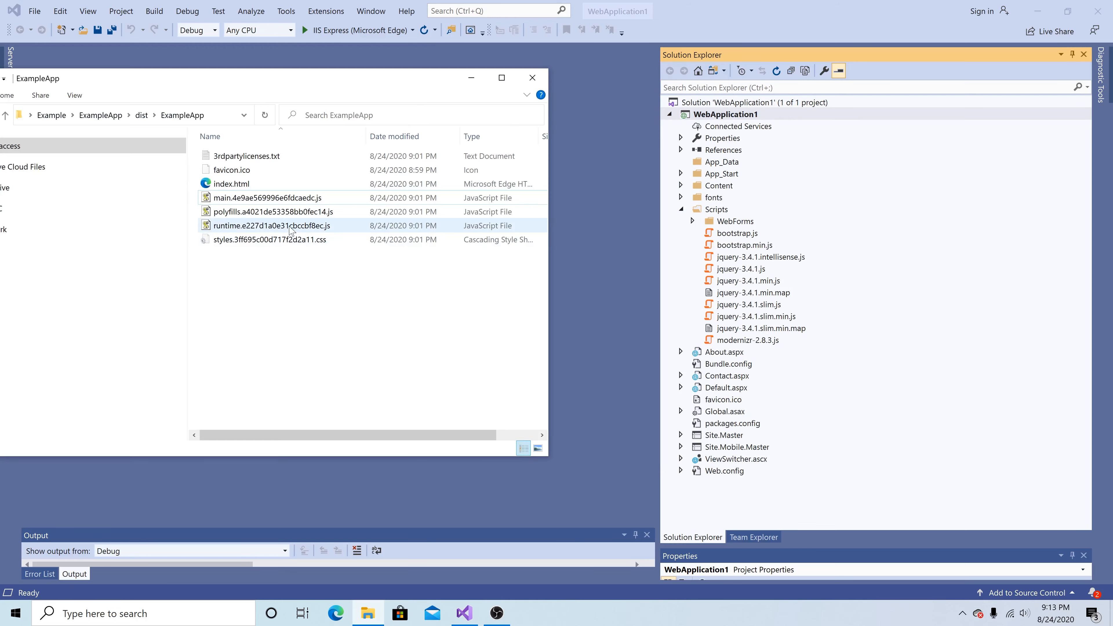
Copy the main, polyfills and runtime .js bundles into the project's Scripts folder.
left_click(268, 197)
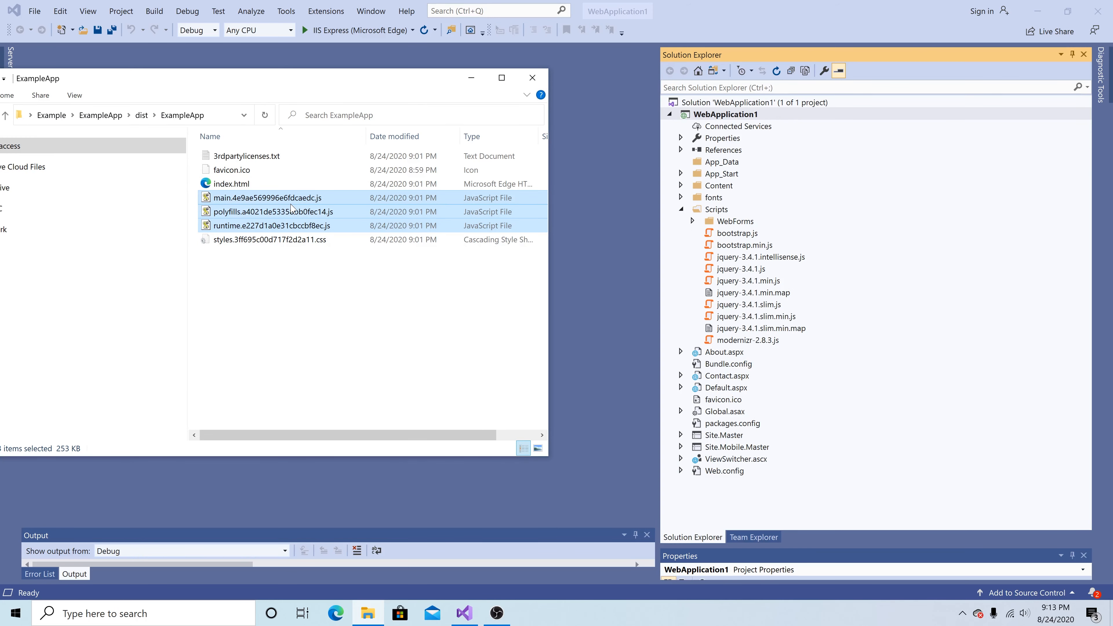
right_click(715, 209)
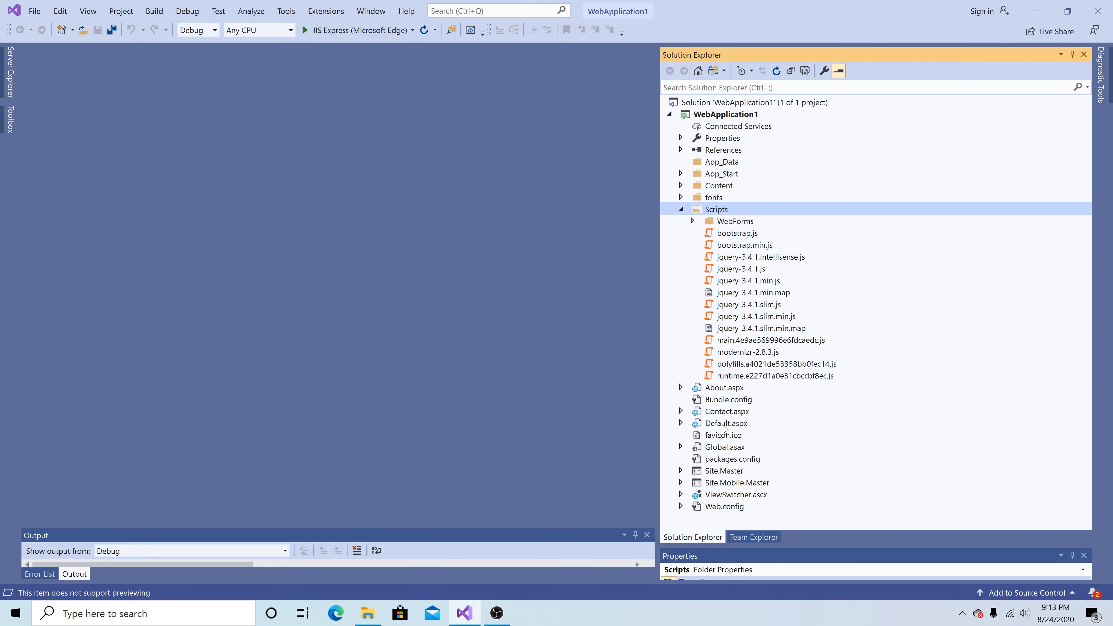
Open Default.aspx in the editor and the build's index.html in Notepad.
double_click(725, 423)
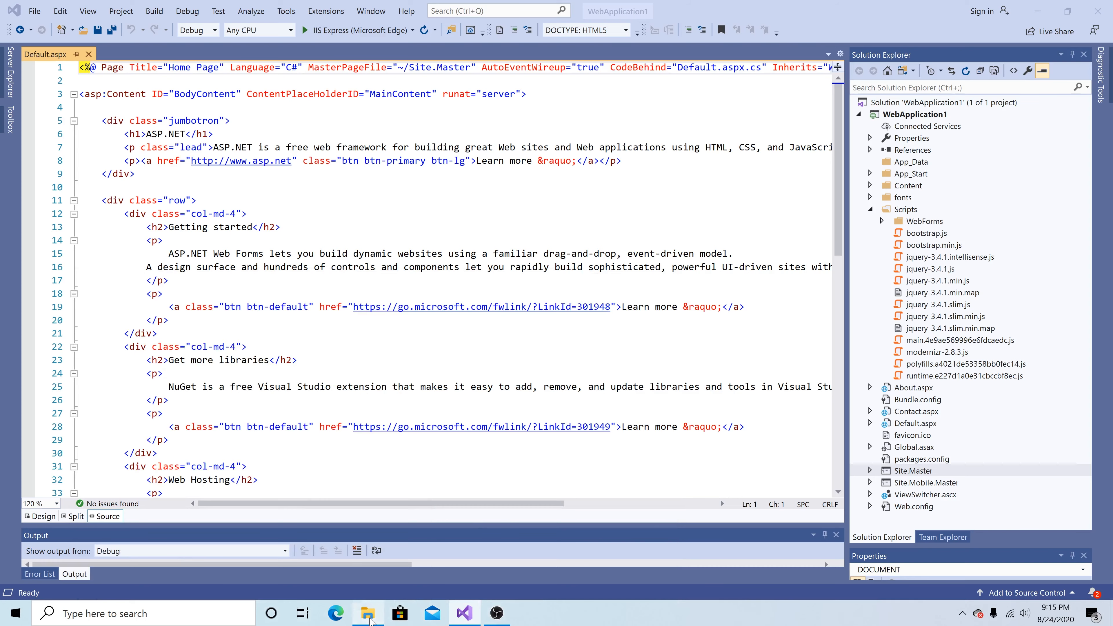
left_click(367, 613)
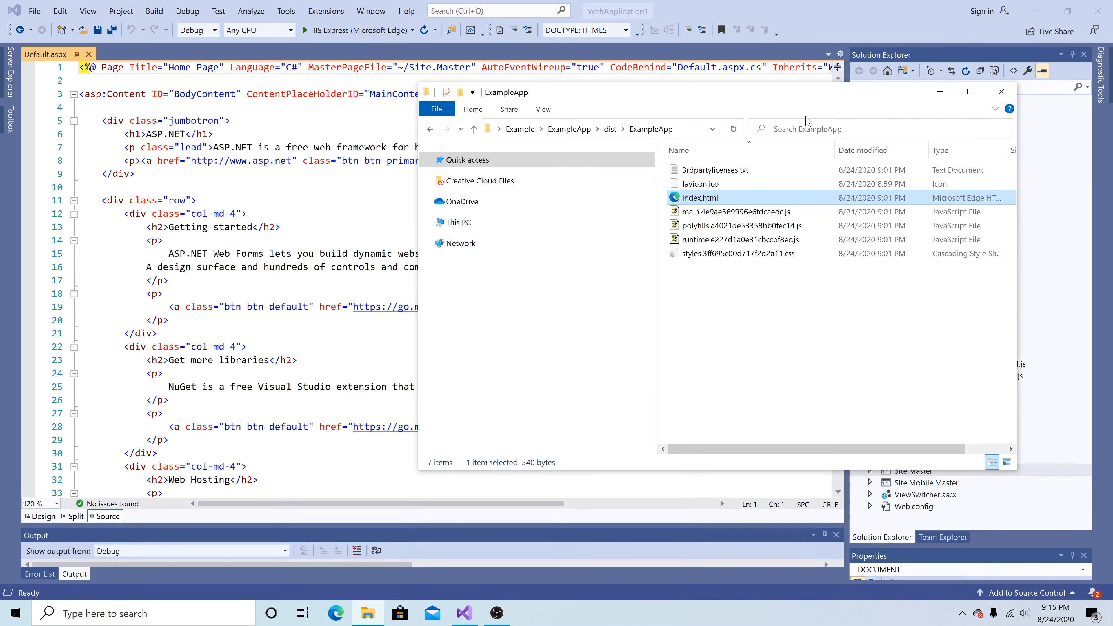
mouse_move(716, 206)
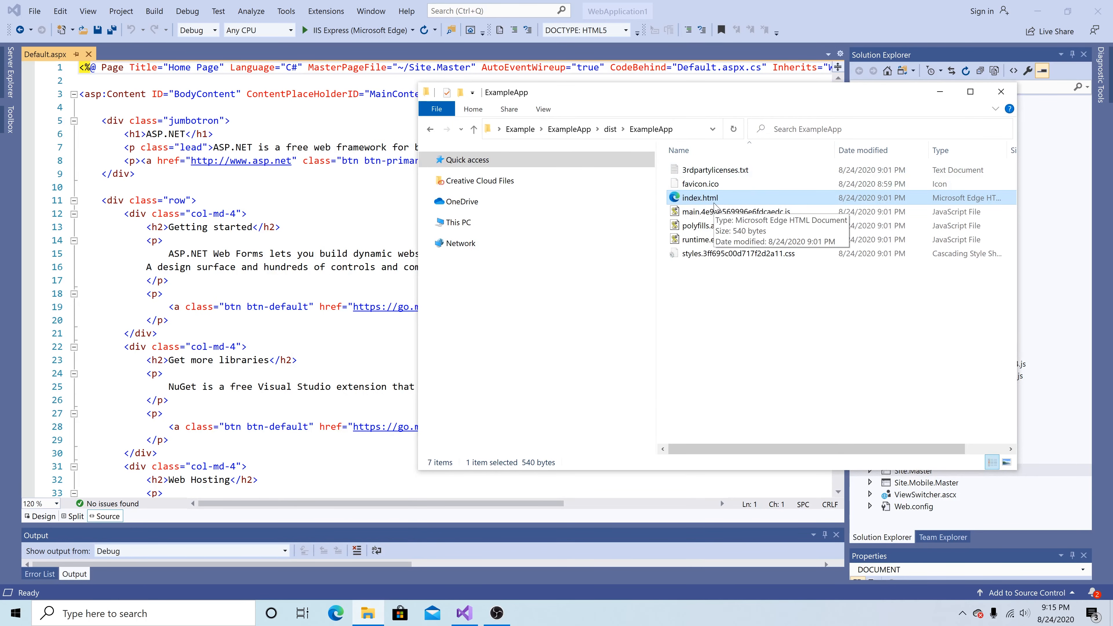
right_click(699, 197)
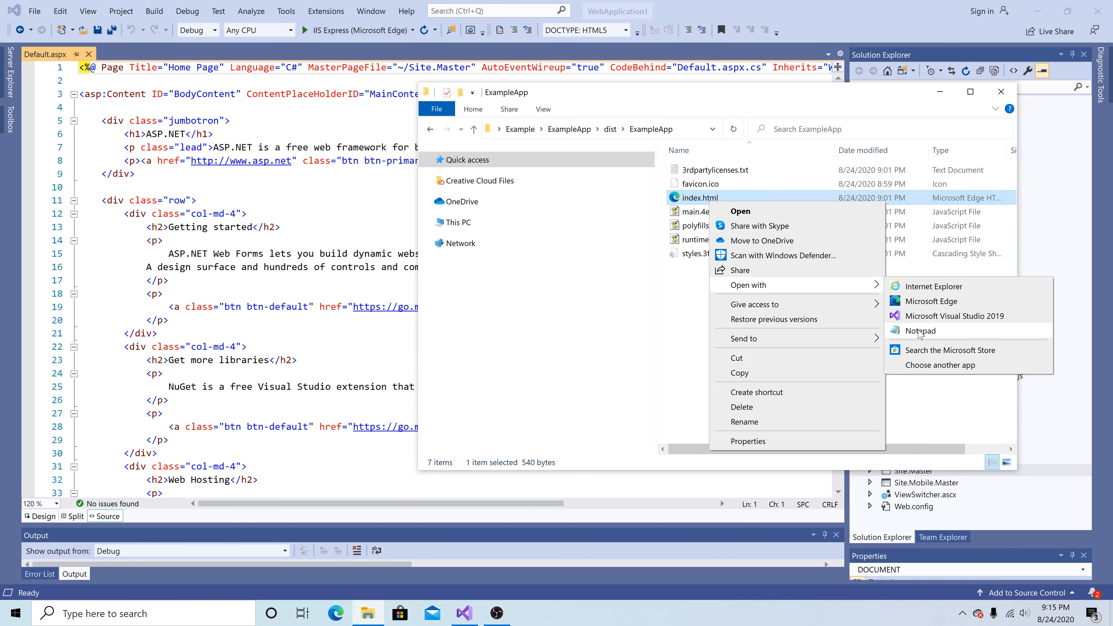
left_click(920, 329)
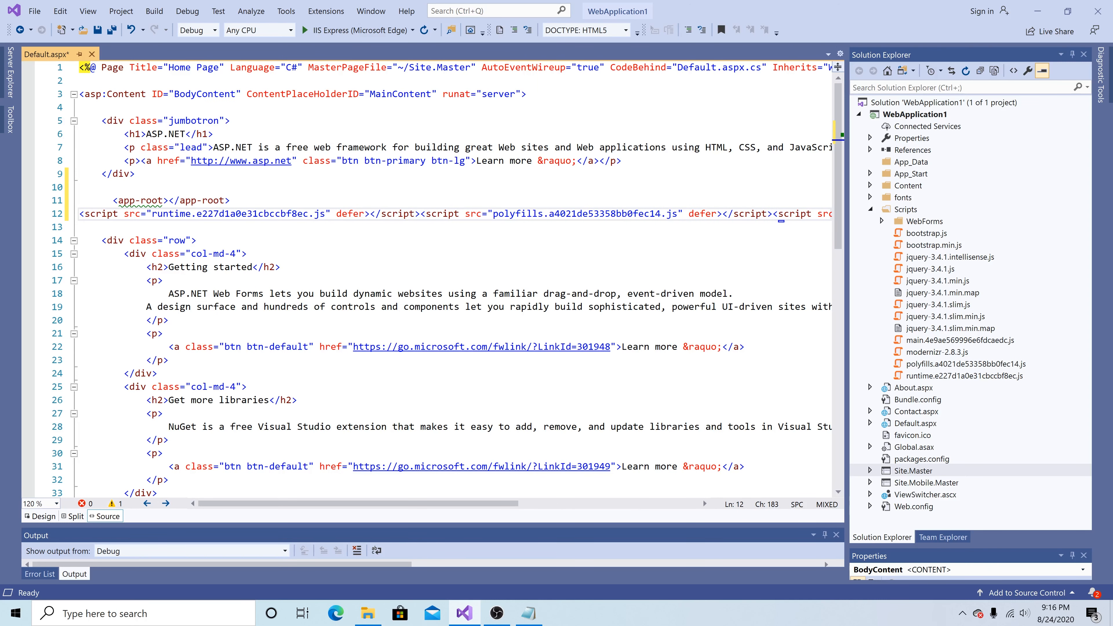
mouse_move(135, 199)
type("<base href=\"/\">")
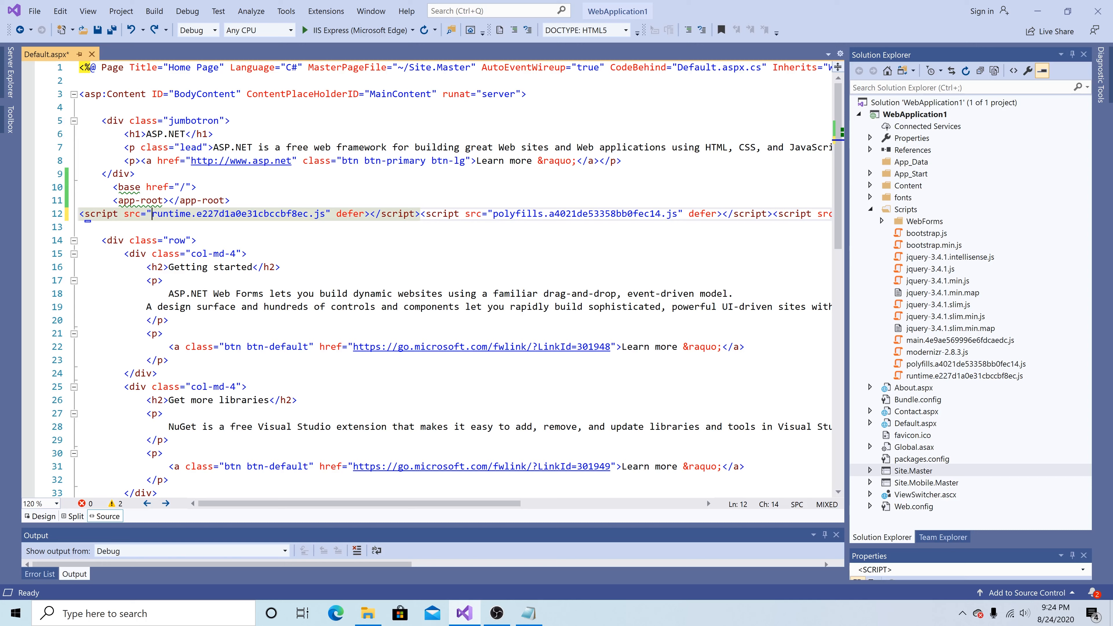
Prefix the pasted script src paths in Default.aspx with /Scripts/.
type("/Scripts/")
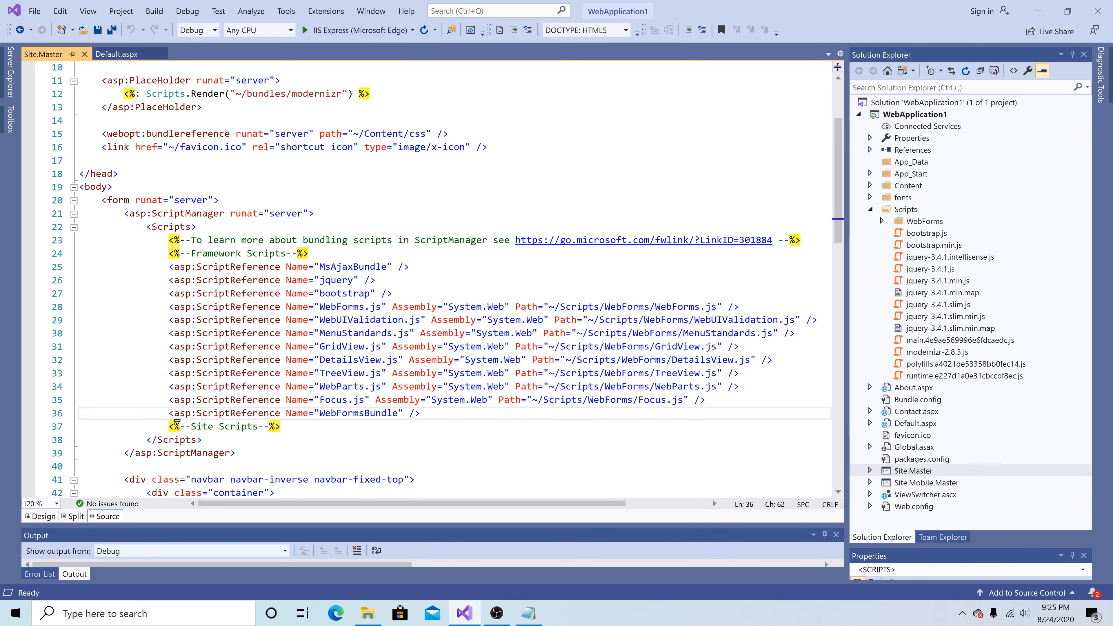
Comment out the WebFormsBundle script reference in Site.Master and rerun the site showing ExampleApp.
left_click(420, 413)
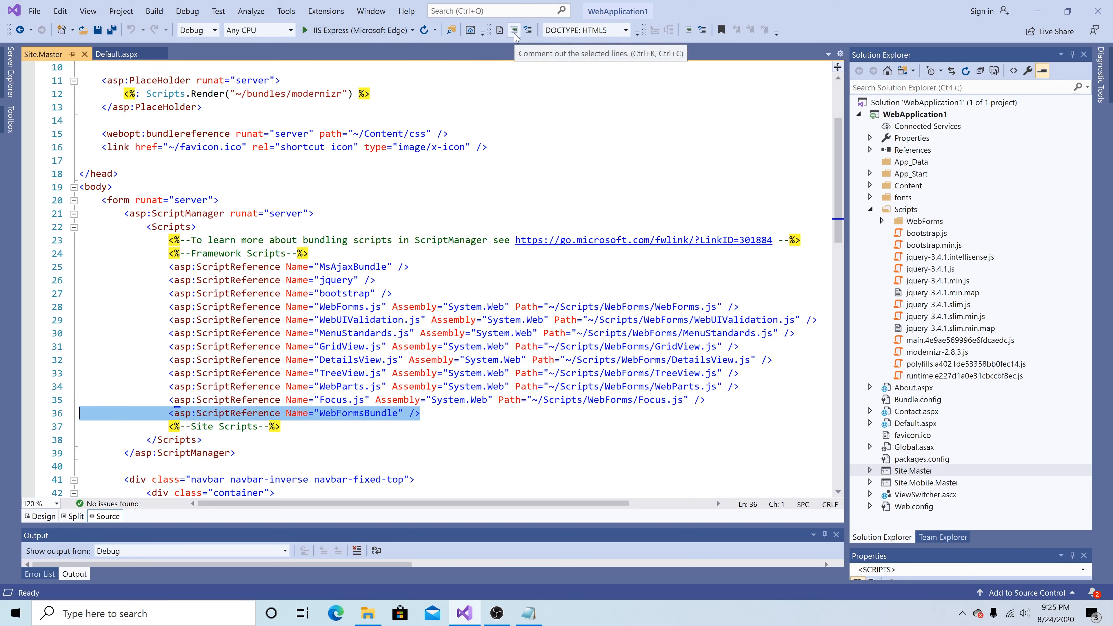
left_click(514, 30)
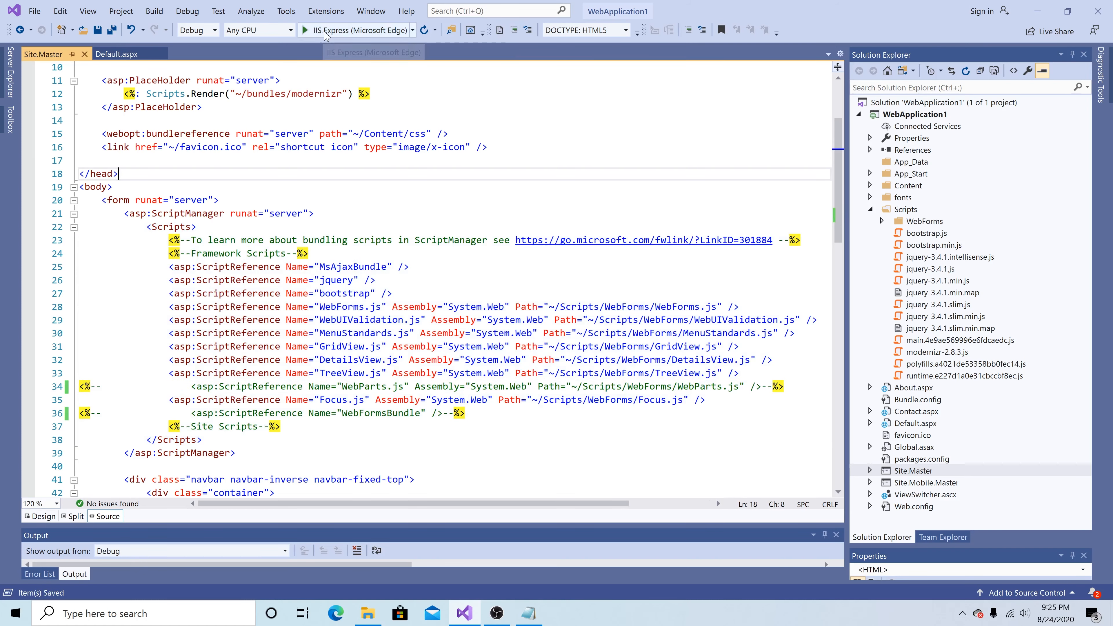
left_click(304, 29)
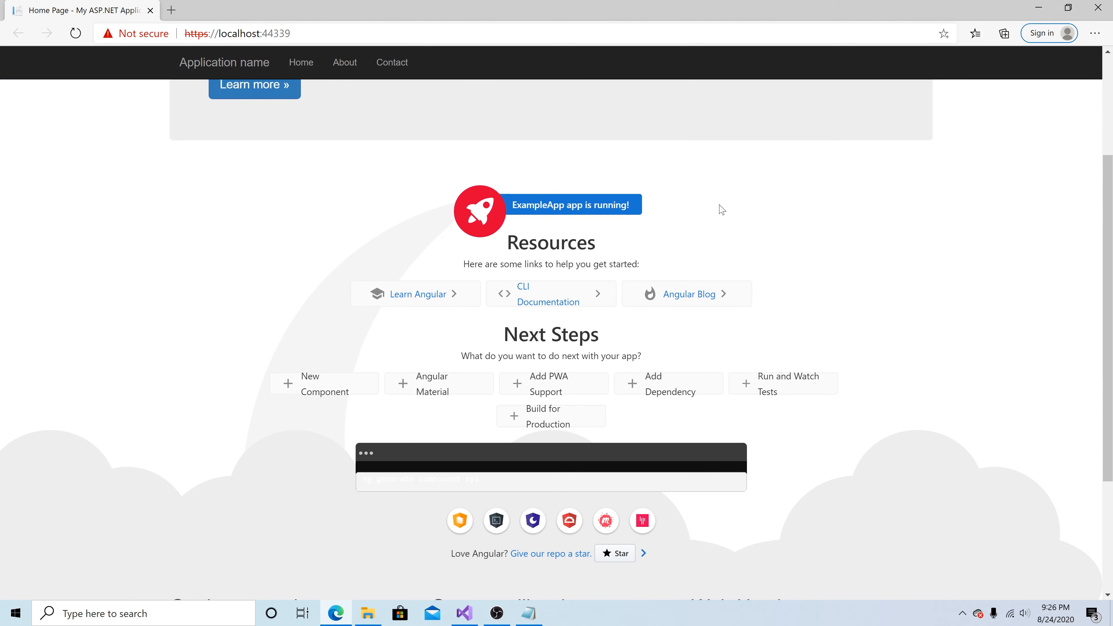